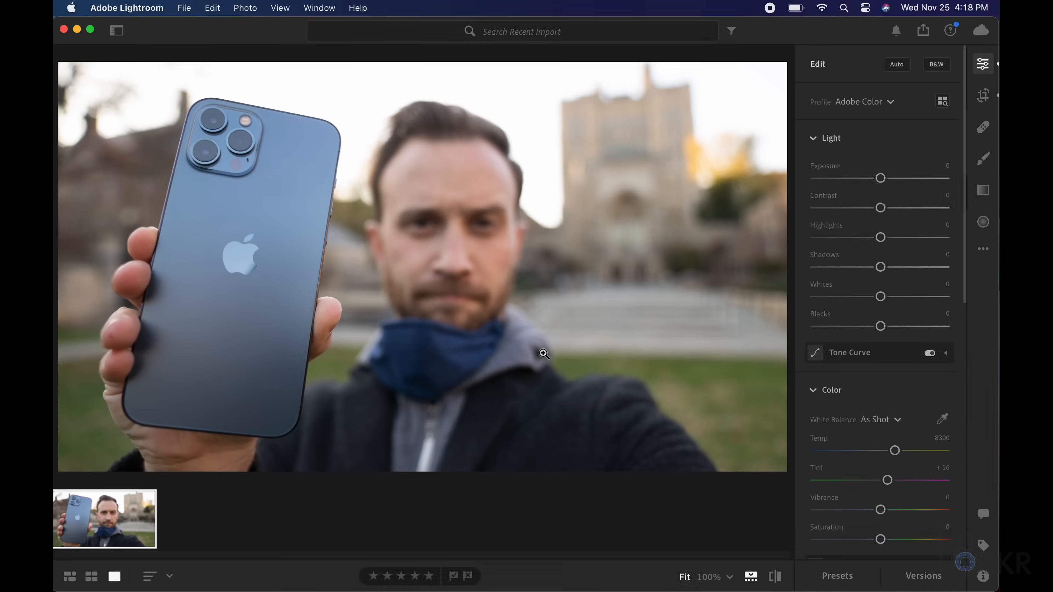
mouse_move(481, 501)
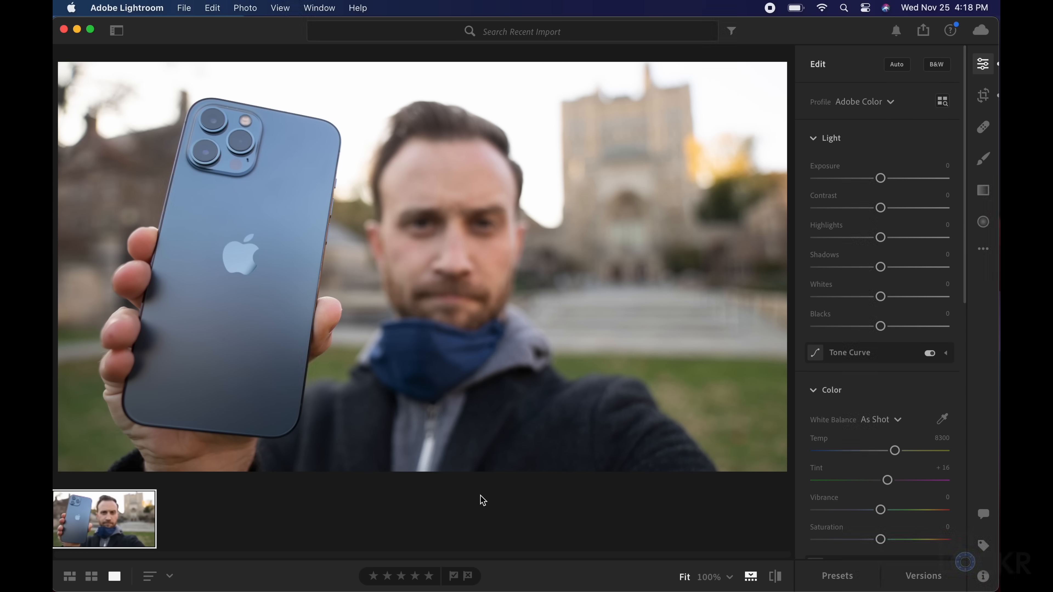
mouse_move(528, 577)
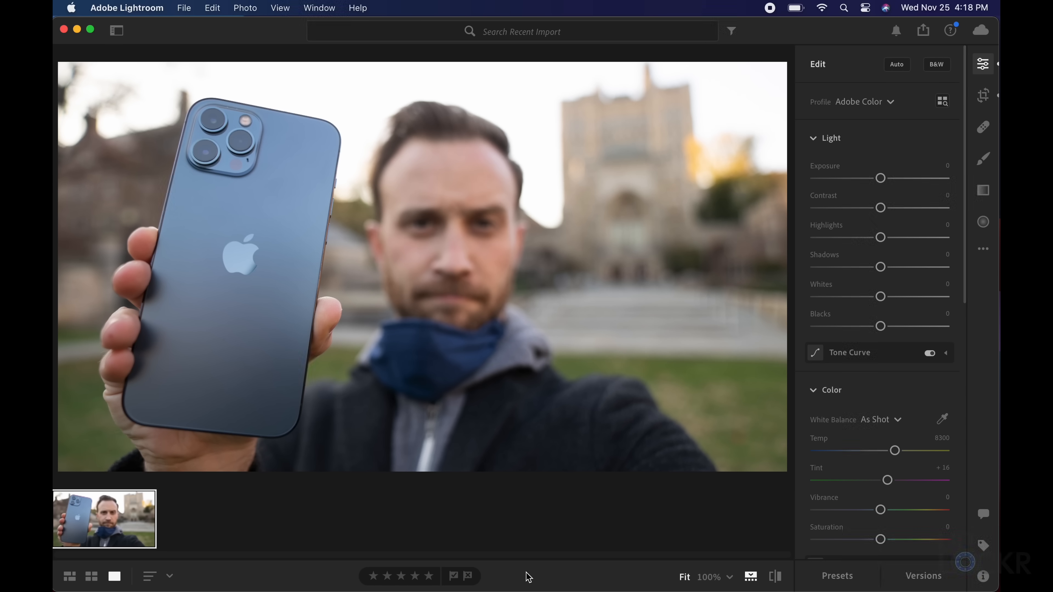
mouse_move(485, 276)
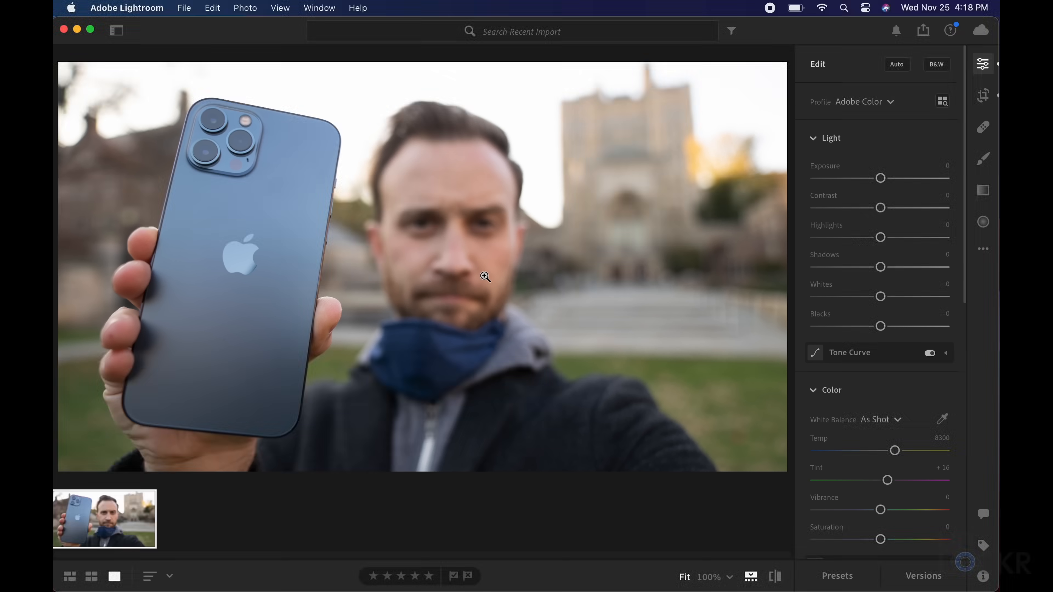
Apply Exposure -0.41, Highlights -79, Shadows +67, Vibrance +15, Texture +25, Clarity +23 to the selfie
click(896, 64)
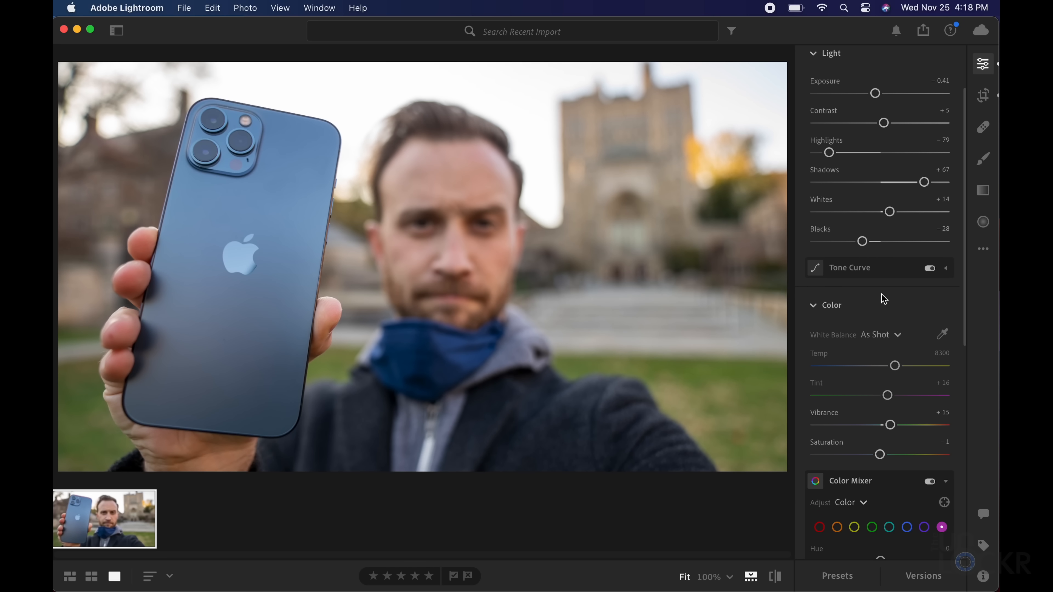
scroll(down, 3)
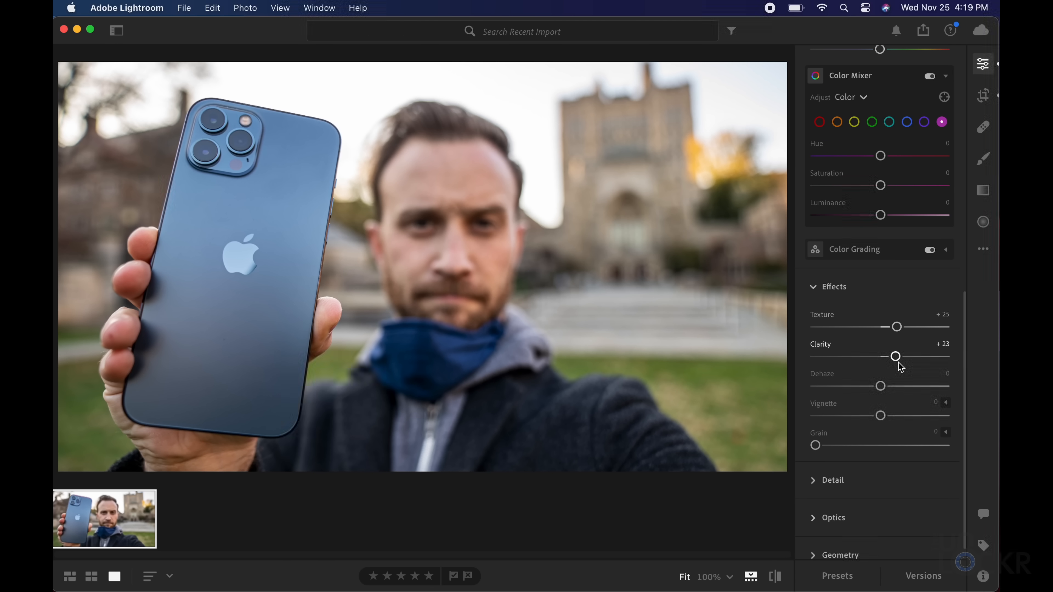
click(183, 9)
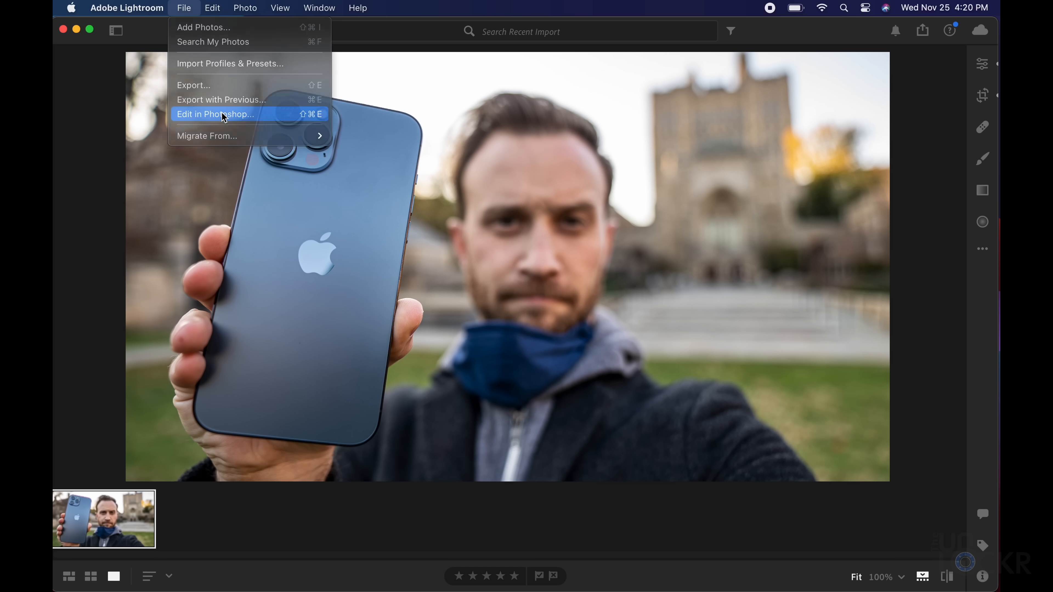
Send the photo to Photoshop and select the man and phone with the Quick Selection tool
click(215, 113)
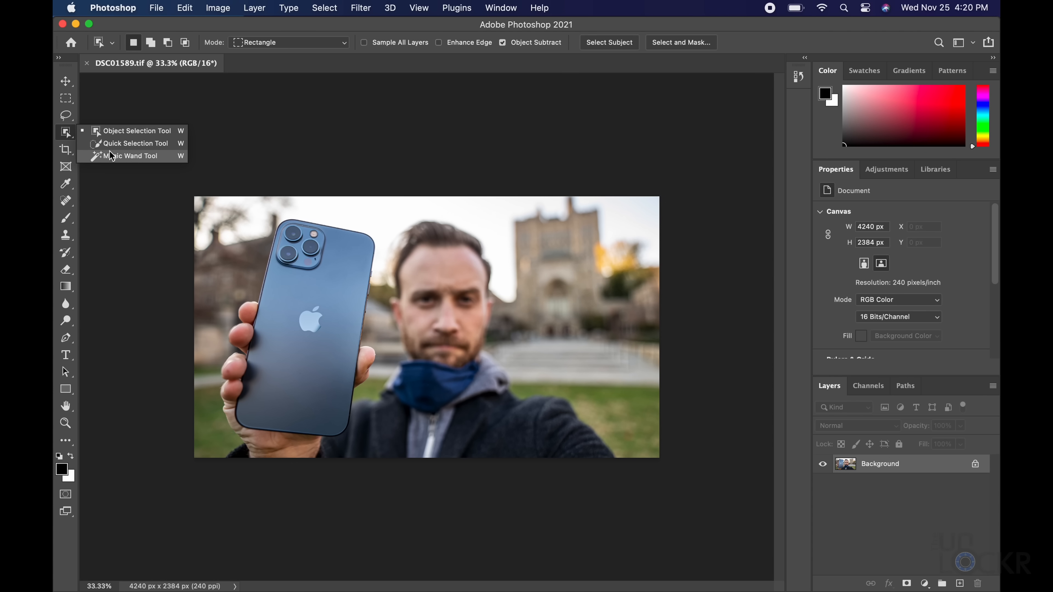
click(134, 143)
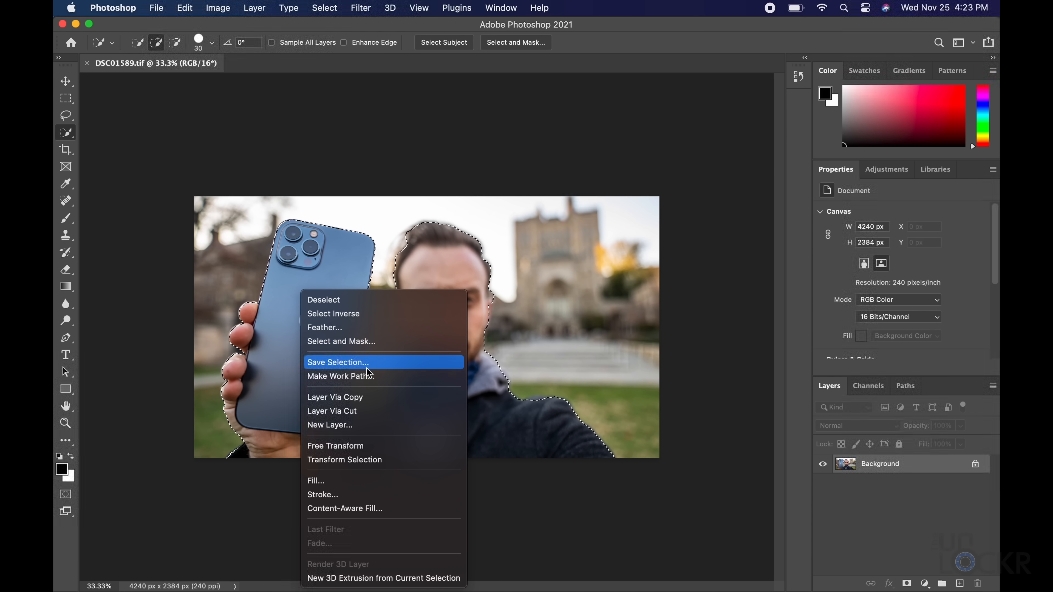
Copy the man and phone to Layer 1 and the phone alone to Layer 2
click(217, 7)
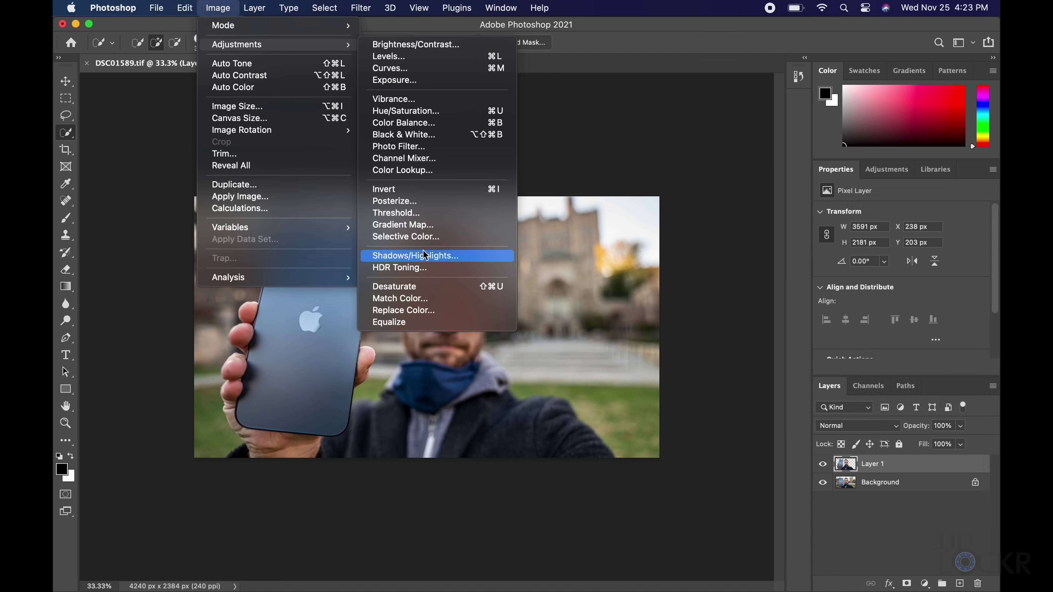
click(414, 255)
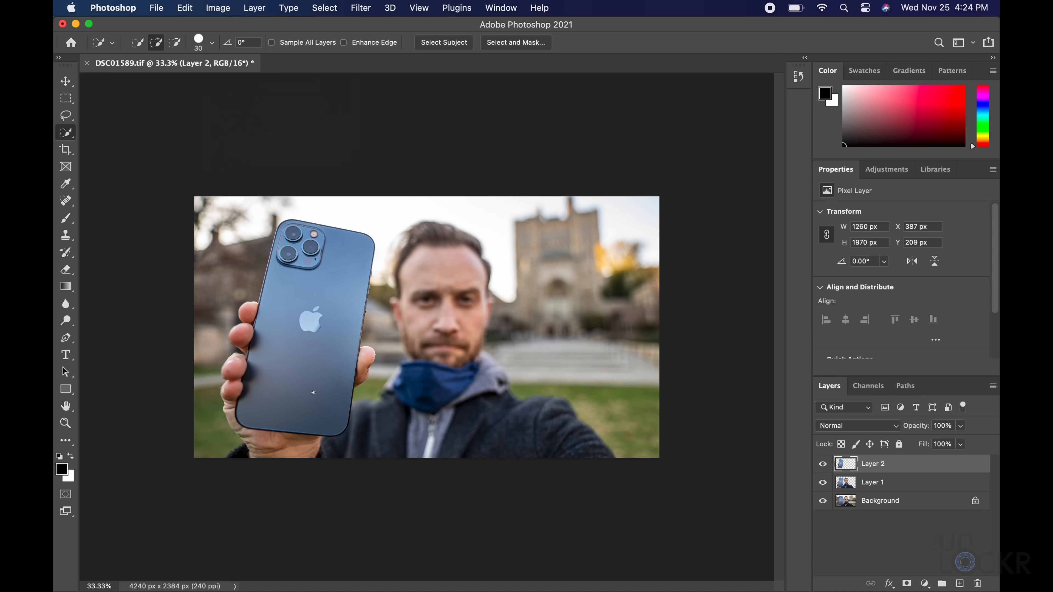
click(218, 7)
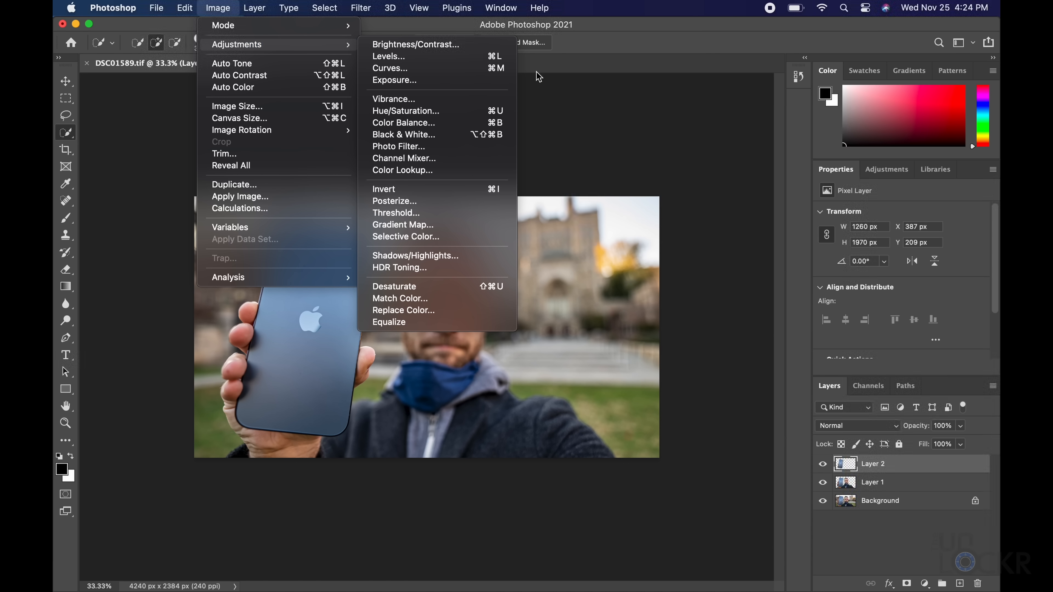
Boost the phone on Layer 2 with Vibrance +56 and Saturation +27
click(415, 256)
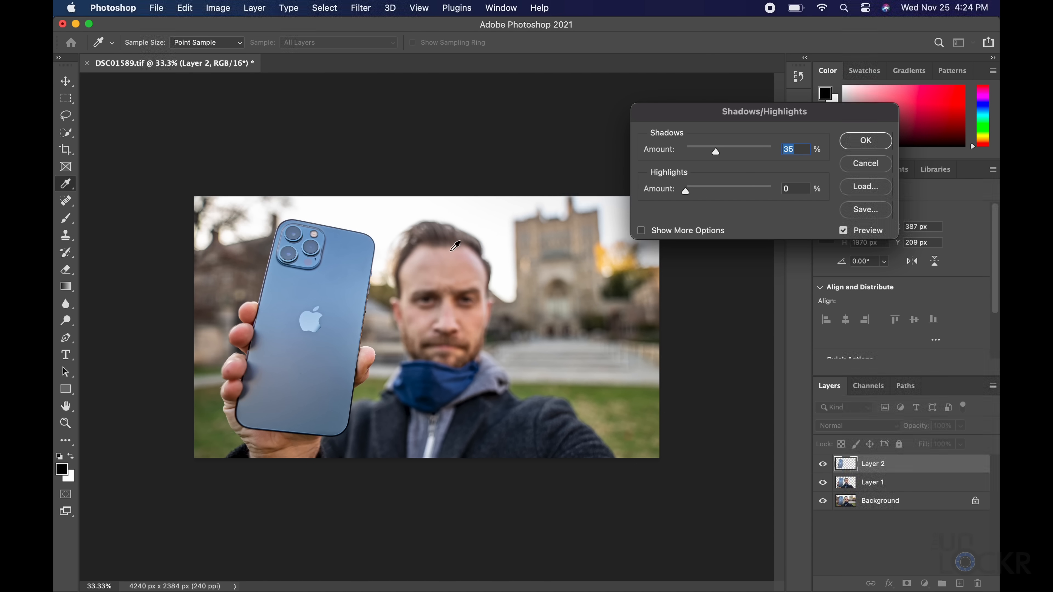
click(217, 7)
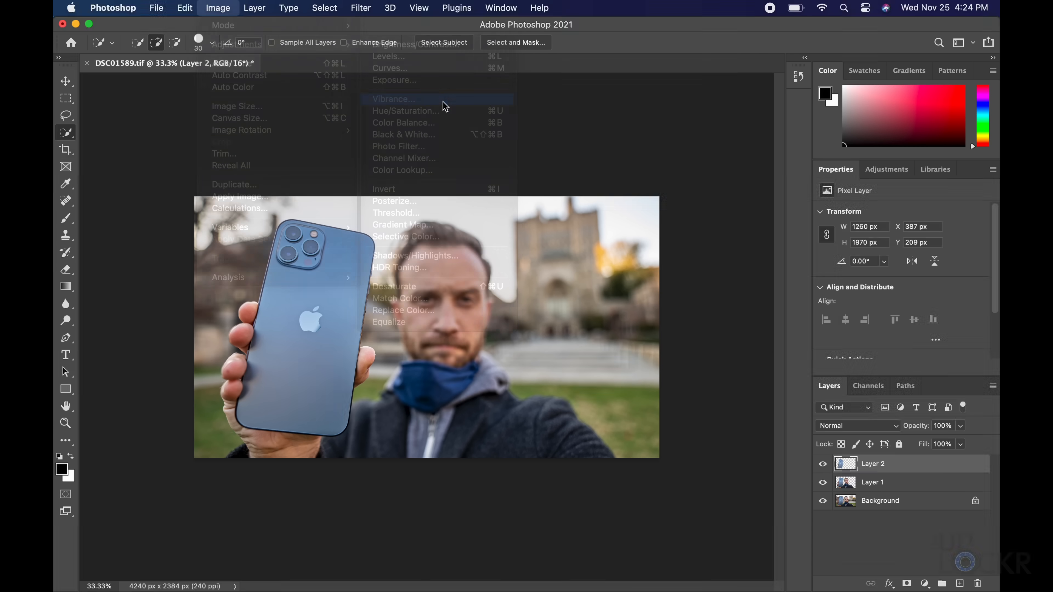
click(393, 98)
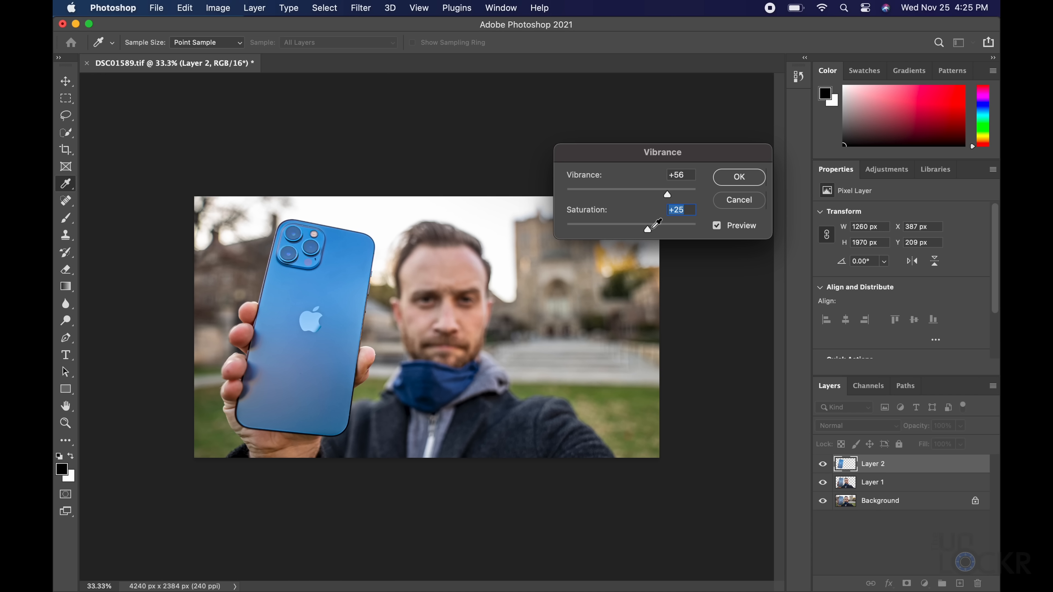
mouse_move(531, 177)
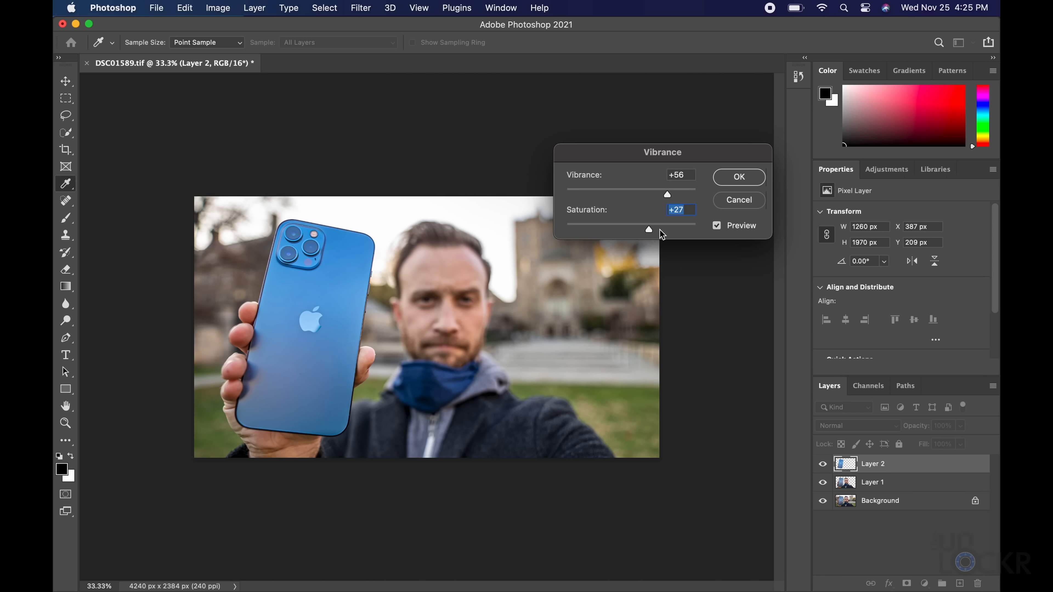
mouse_move(650, 234)
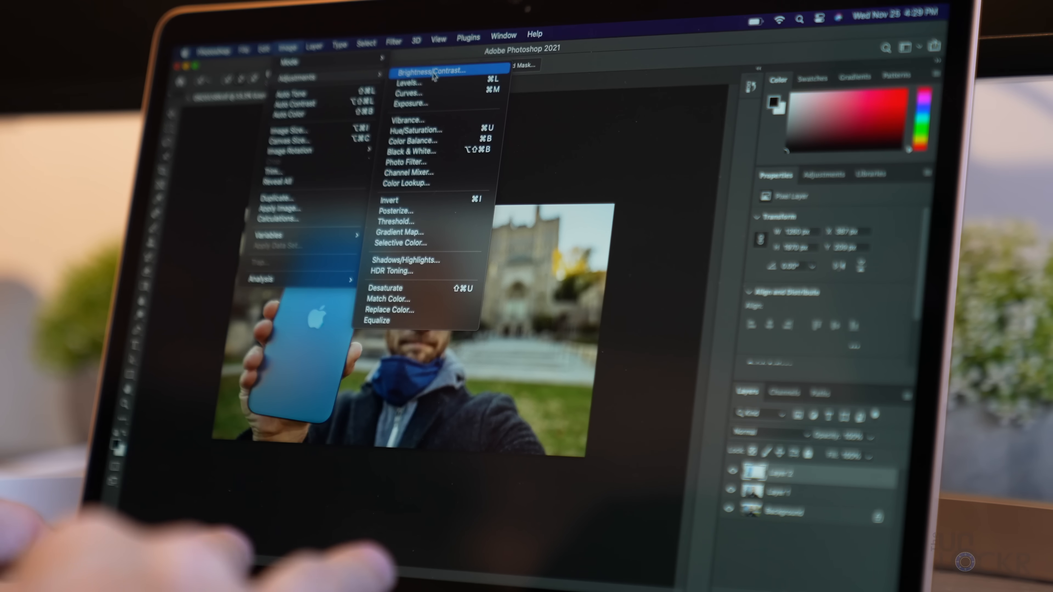
Leave Photoshop and return to the Mac desktop with its dock
click(408, 120)
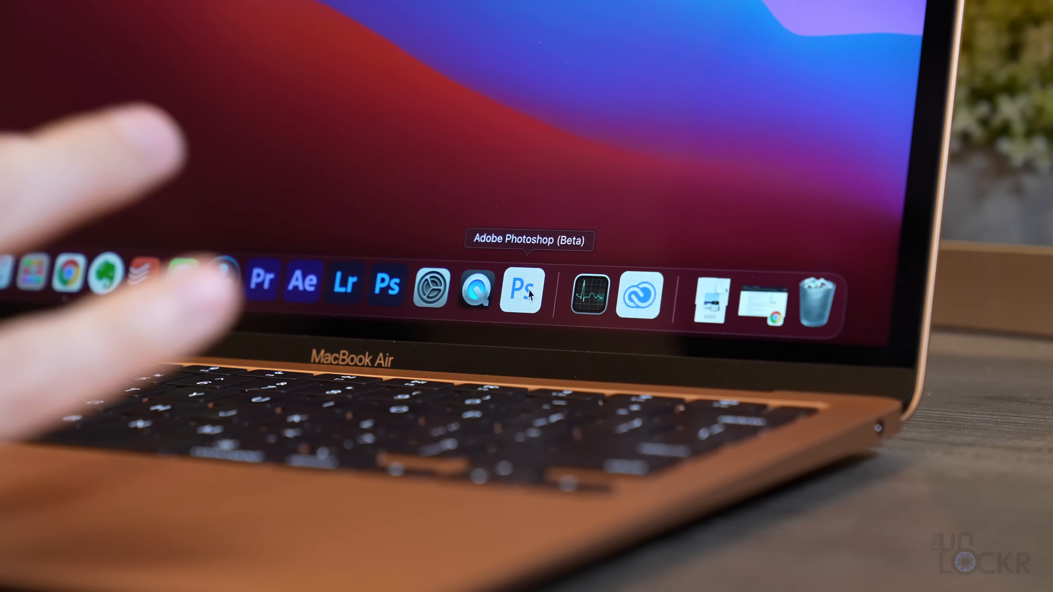
Launch Photoshop (Beta) and attempt Export As on MAX IPHONE, dismissing the unknown error
click(523, 290)
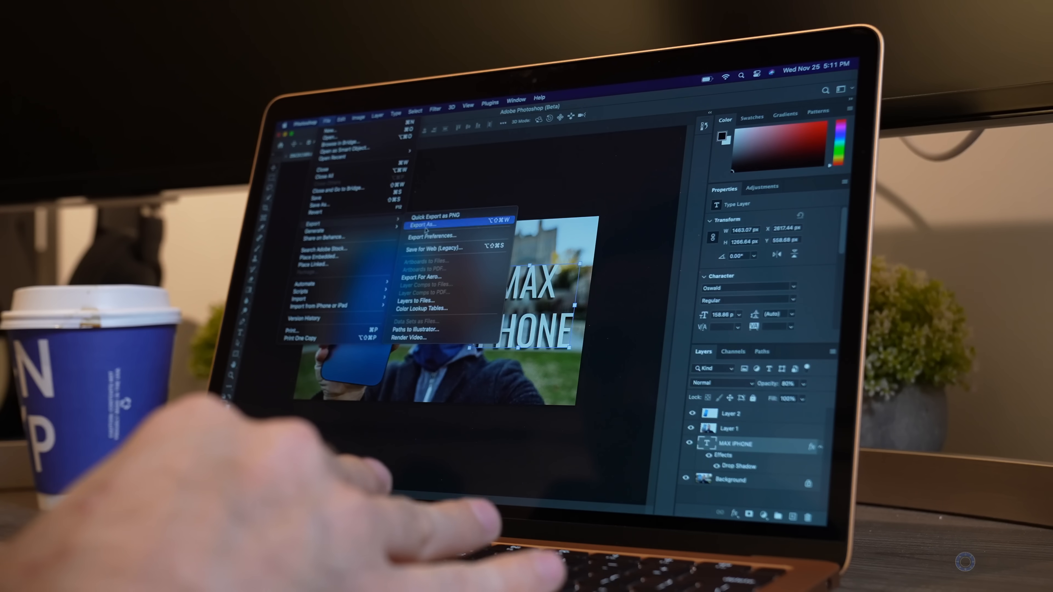
click(423, 218)
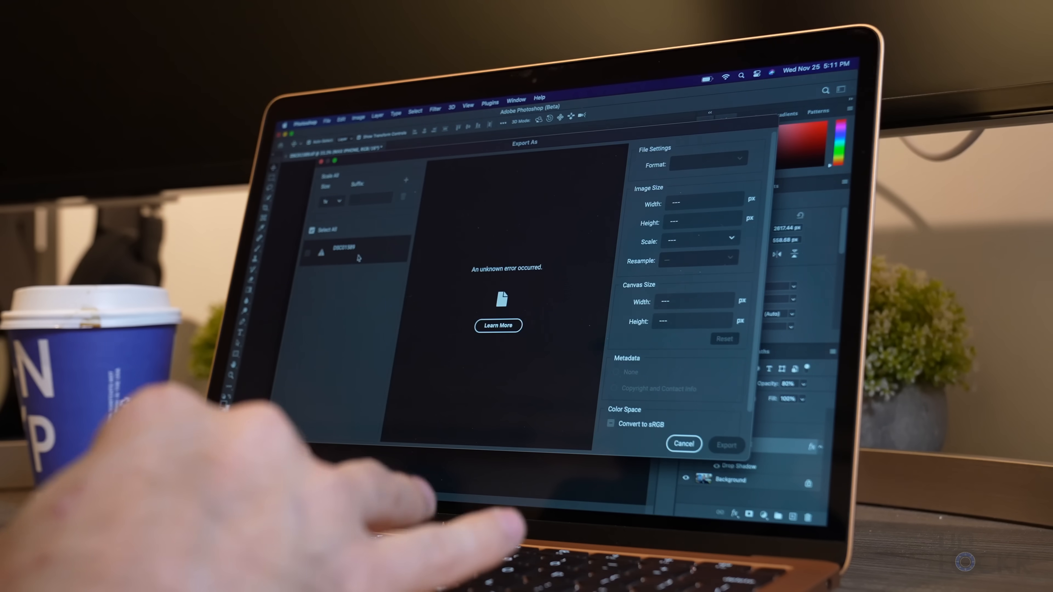
click(497, 325)
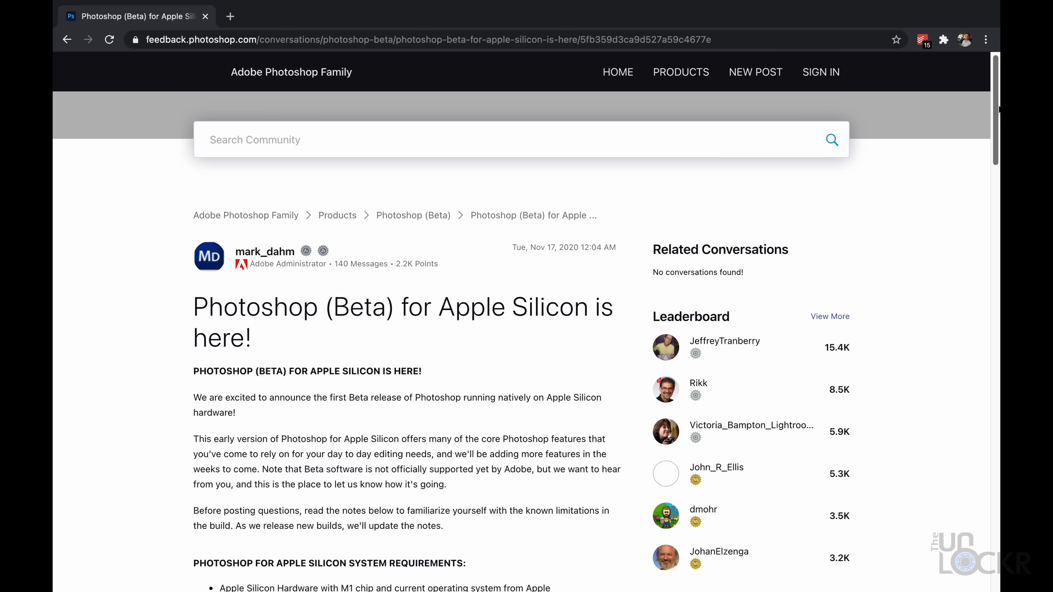
Scroll the Apple Silicon beta announcement down to its Known Issues list
scroll(down, 3)
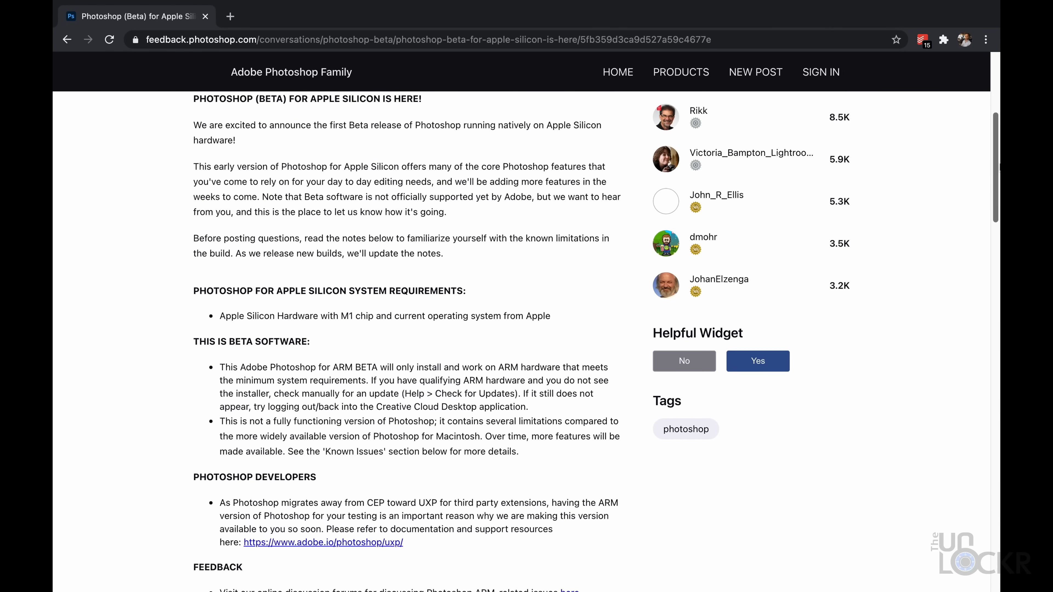
scroll(down, 3)
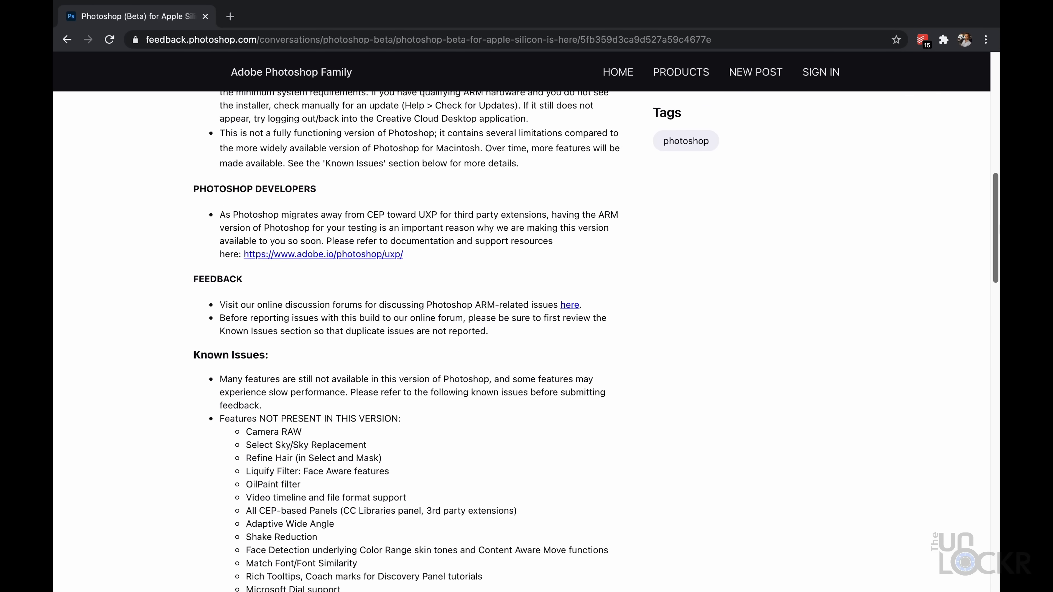
scroll(down, 3)
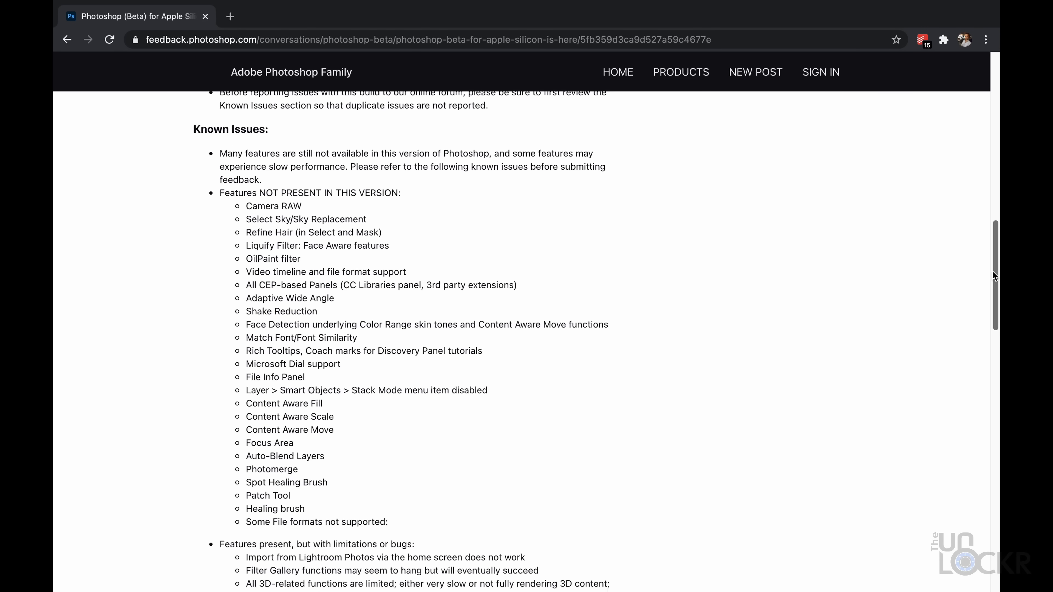